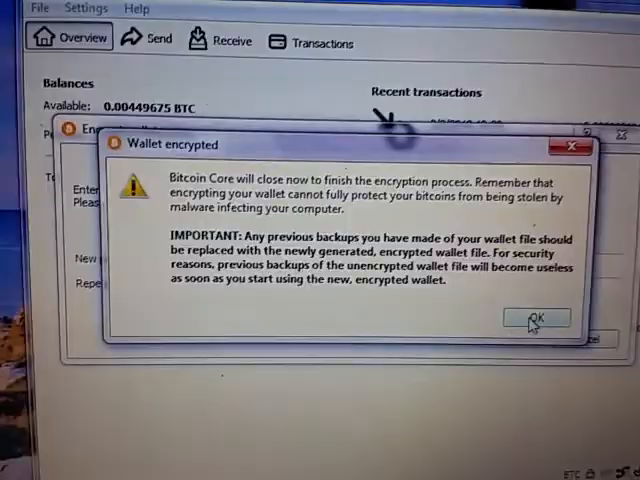
# Acknowledge the 'Wallet encrypted' notice so Bitcoin Core shuts down to complete encryption
pyautogui.click(537, 317)
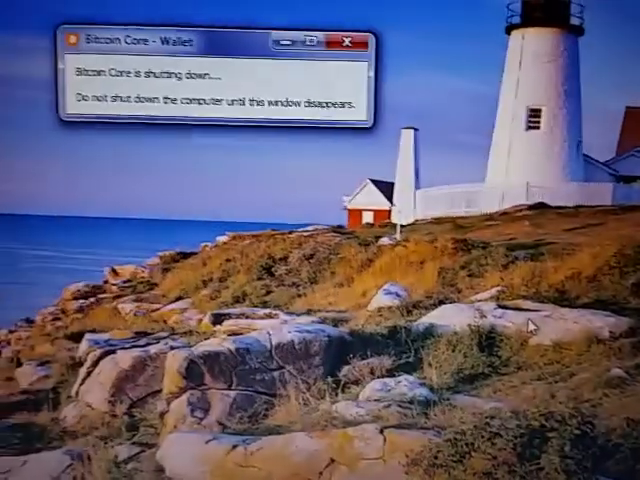